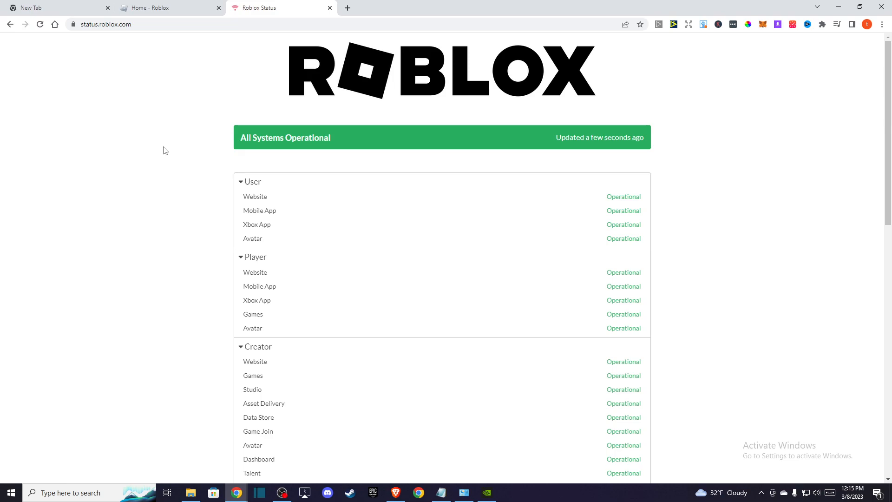
mouse_move(89, 144)
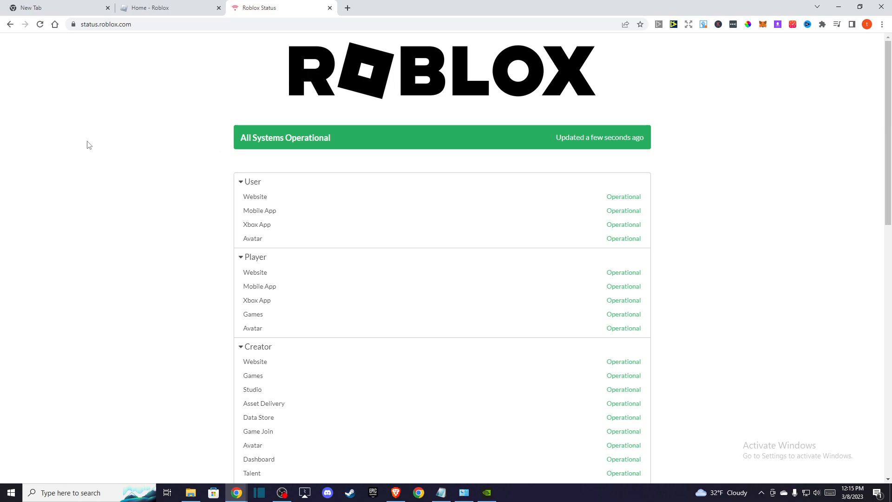
mouse_move(95, 156)
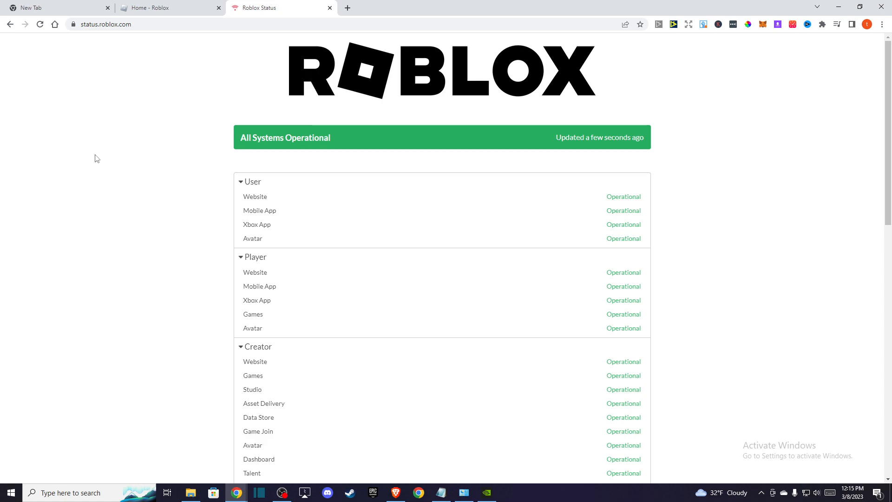
mouse_move(107, 165)
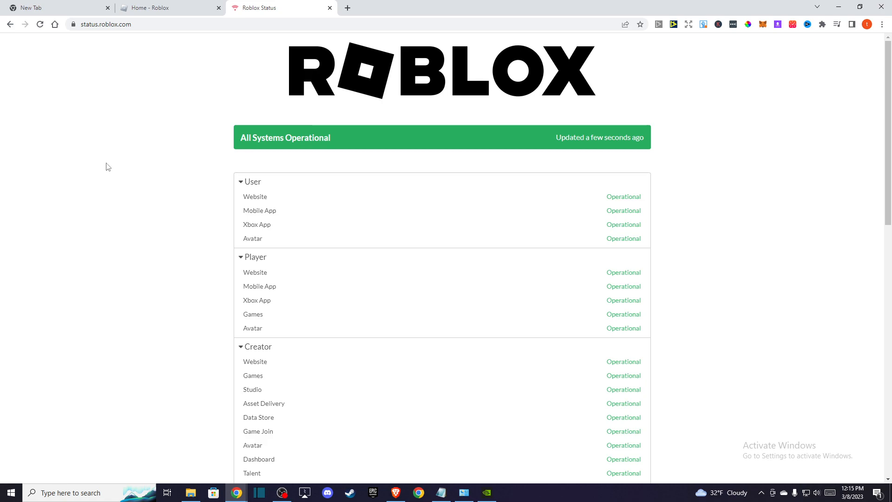
mouse_move(130, 207)
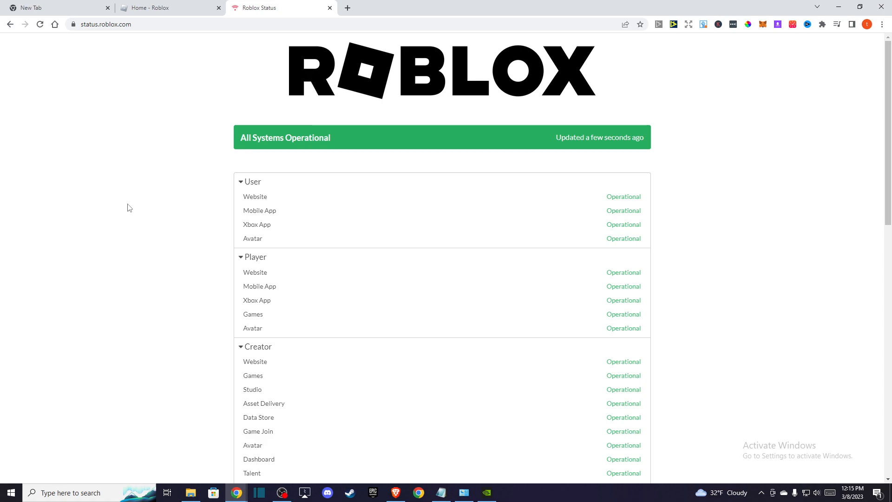
mouse_move(168, 224)
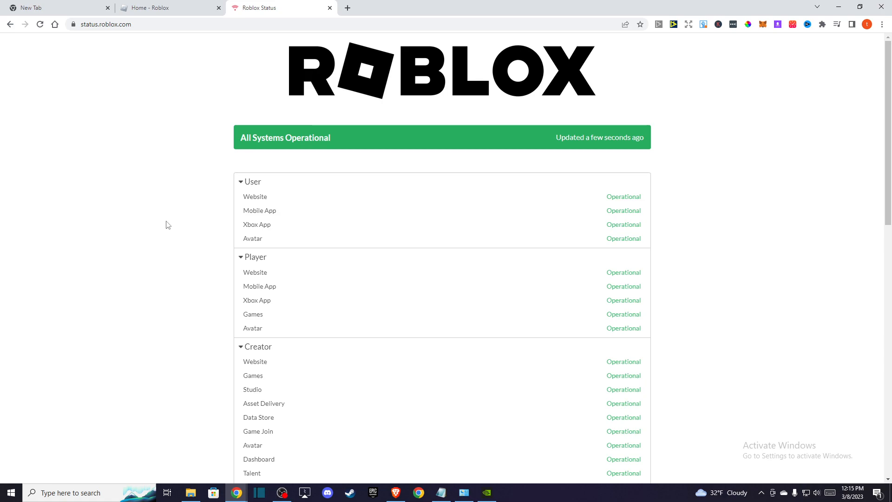
mouse_move(196, 223)
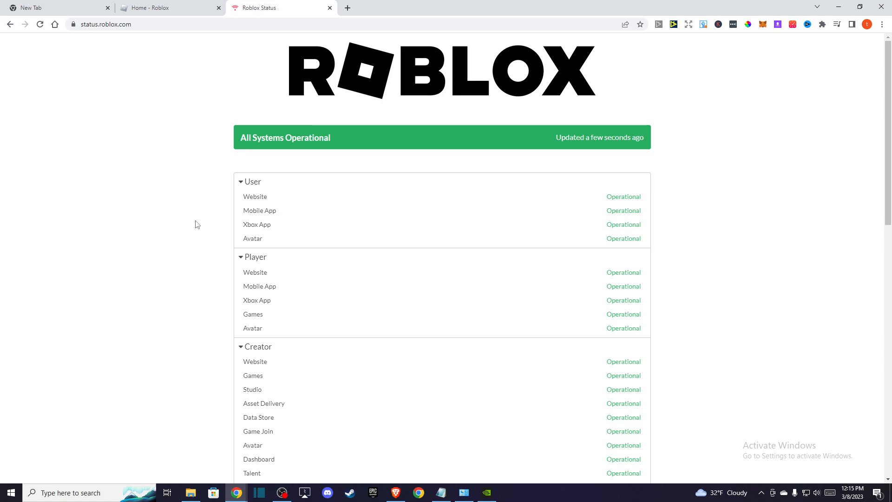
mouse_move(212, 228)
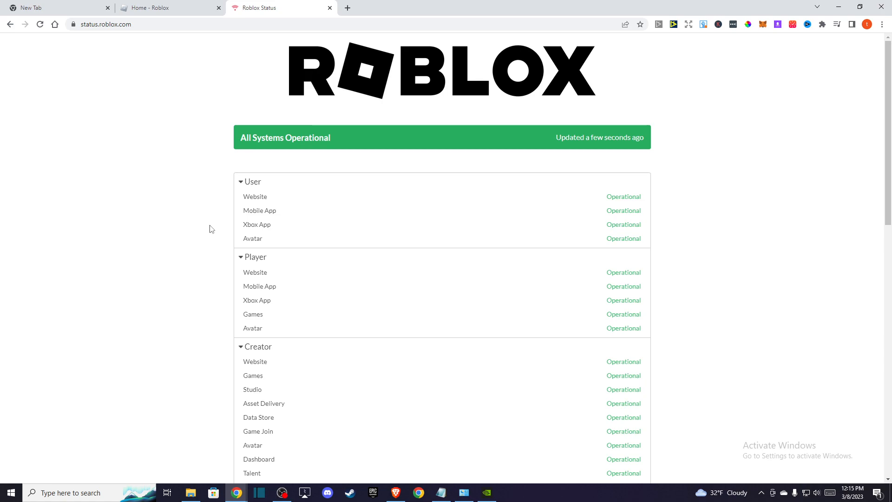
mouse_move(173, 177)
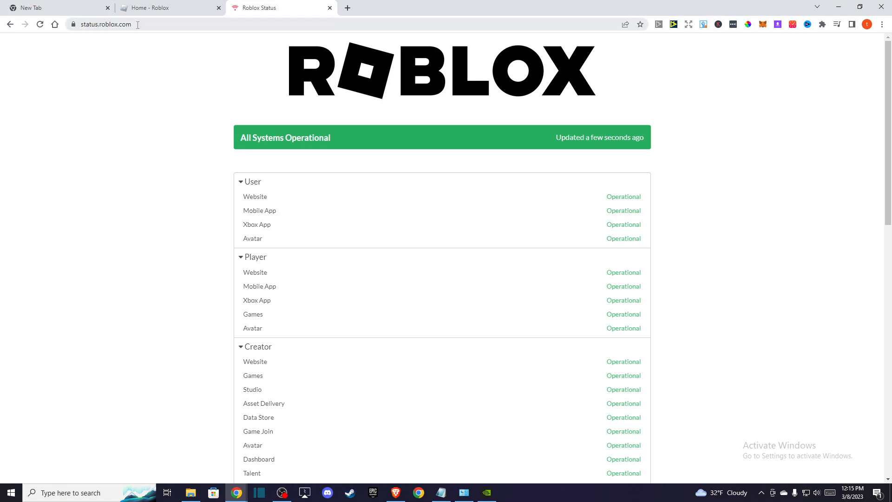
Scroll through the Roblox status page to review the system reports.
scroll("down", 3)
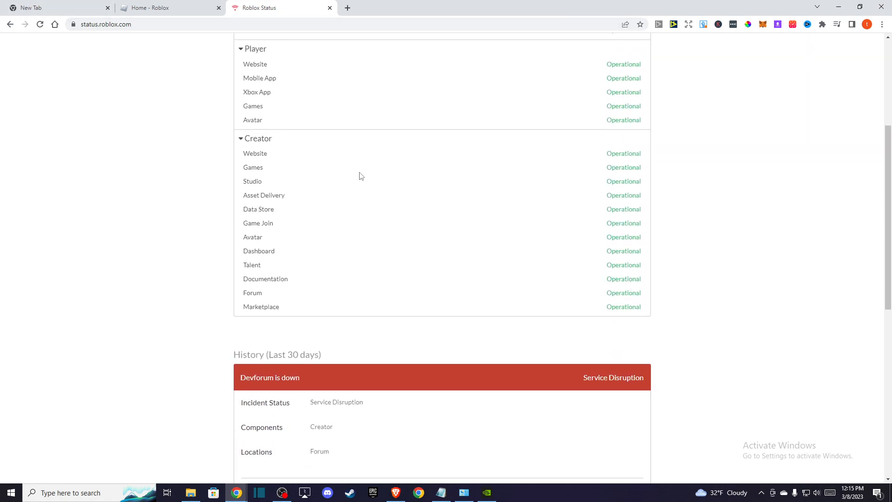
scroll("up", 3)
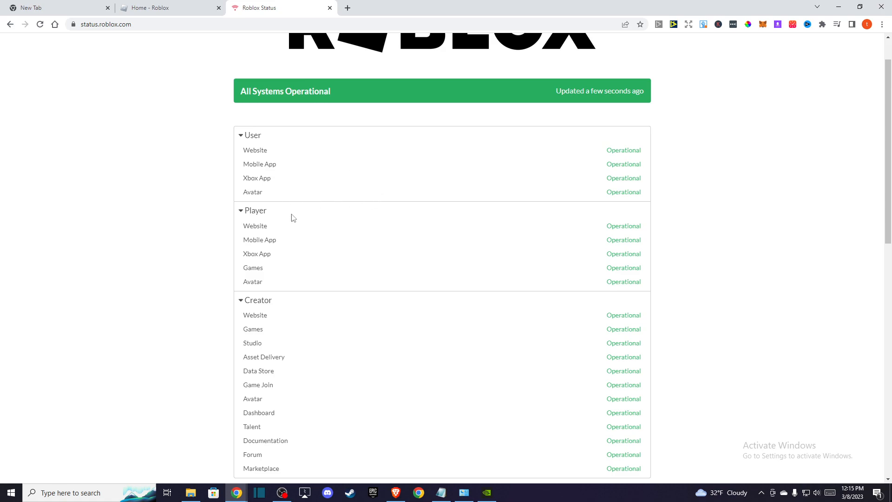
scroll("down", 3)
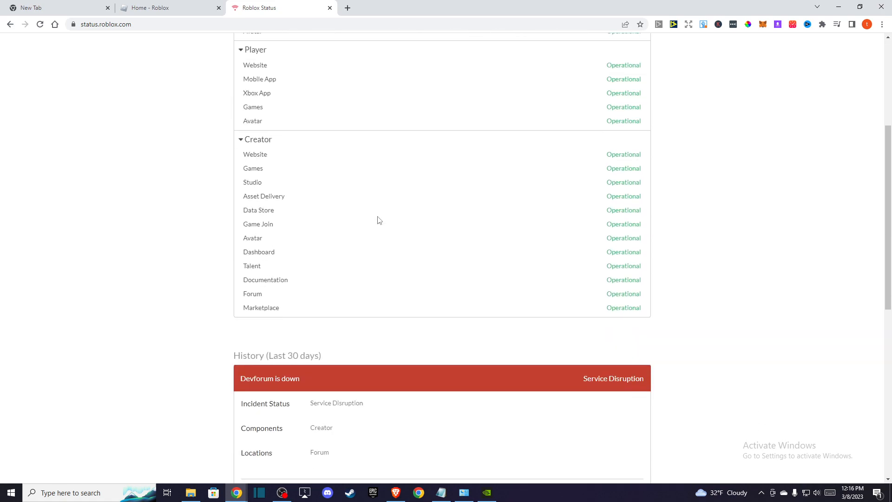
scroll("down", 3)
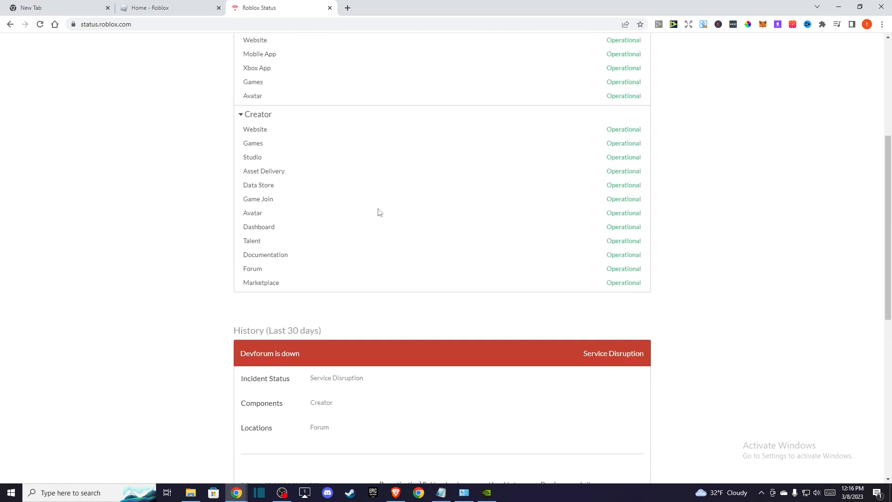
scroll("up", 3)
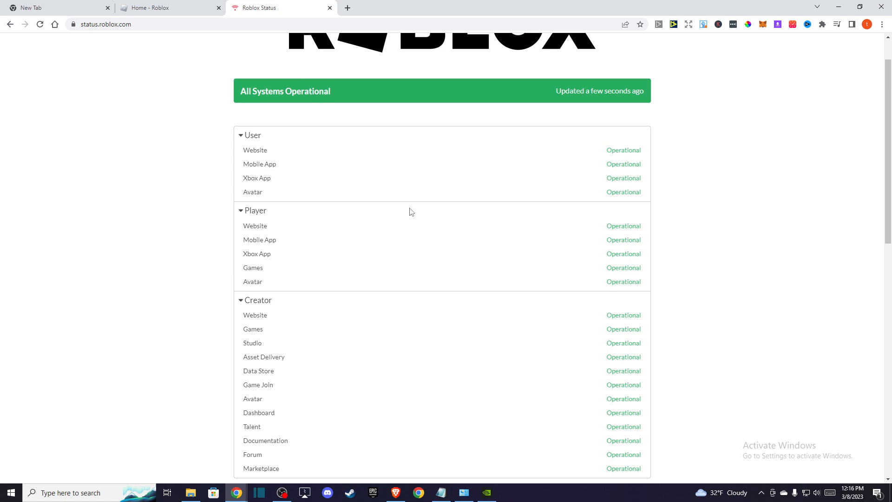
mouse_move(414, 218)
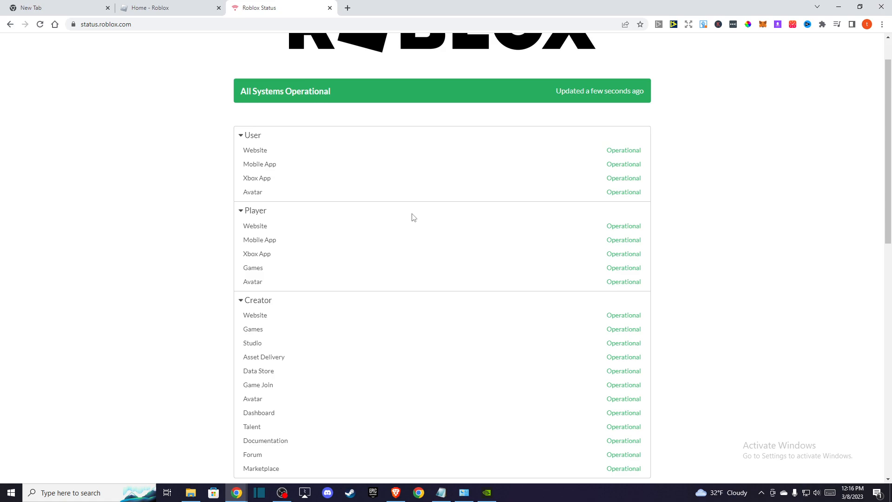
mouse_move(295, 238)
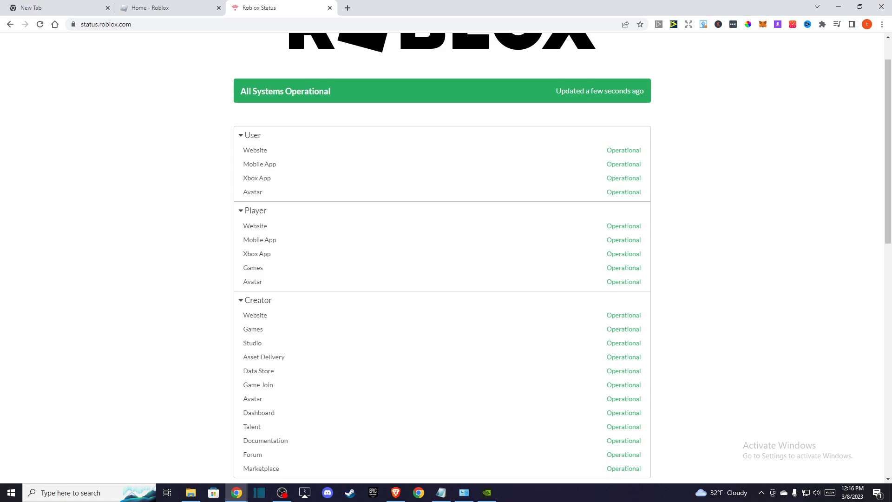
Bring up Windows network status from Start search and confirm the Ethernet Internet connection.
left_click(11, 493)
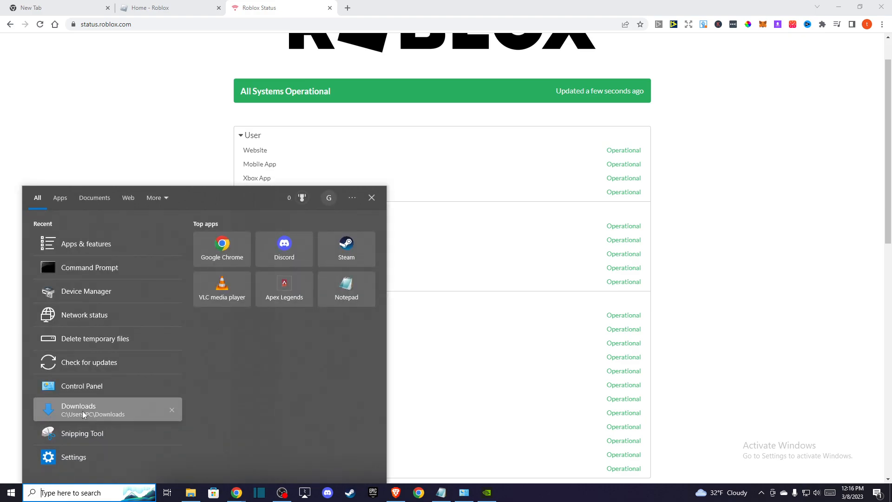
mouse_move(126, 347)
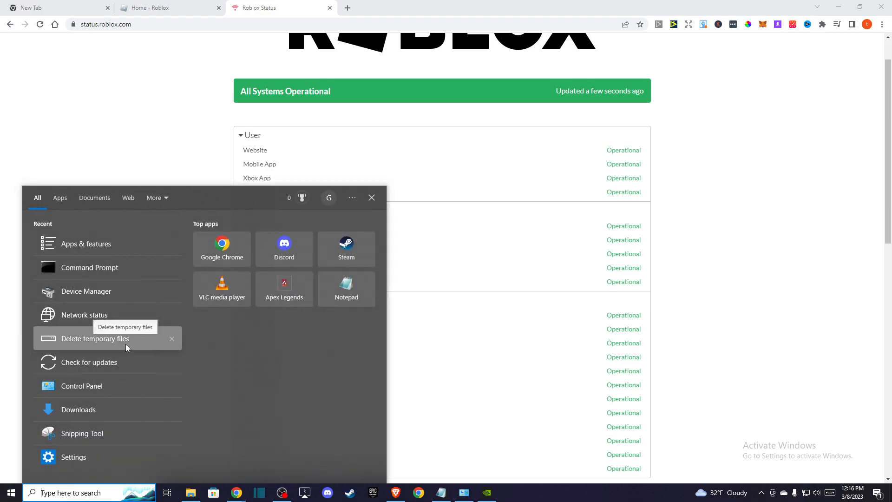
left_click(84, 314)
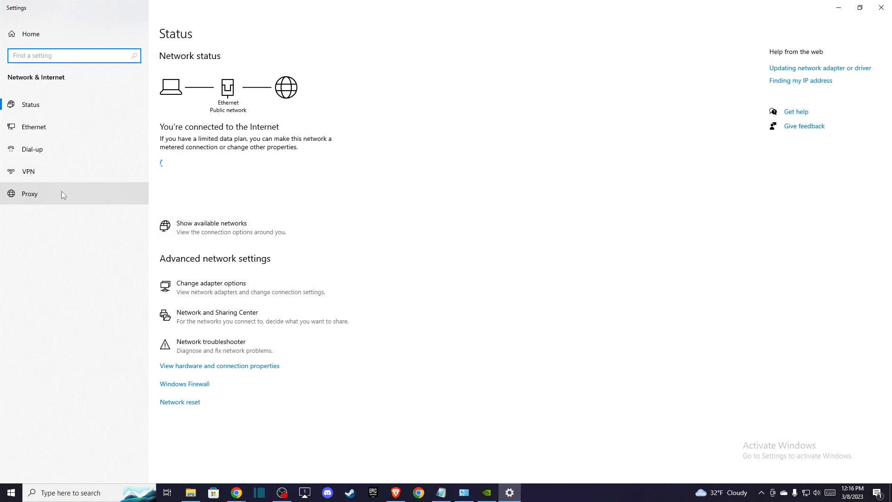
left_click(28, 171)
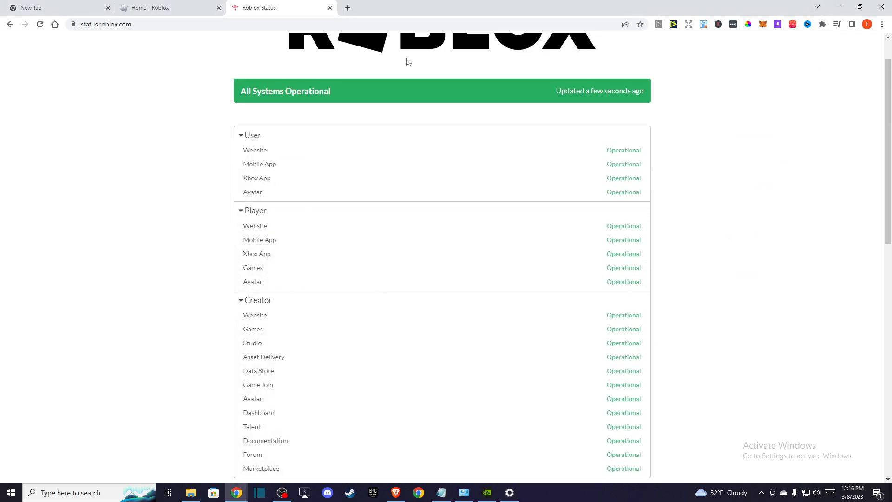
mouse_move(163, 28)
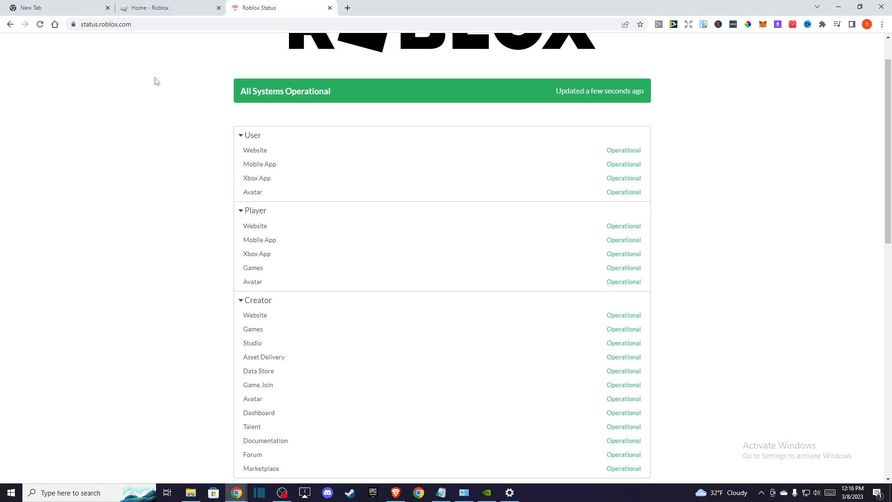
mouse_move(176, 13)
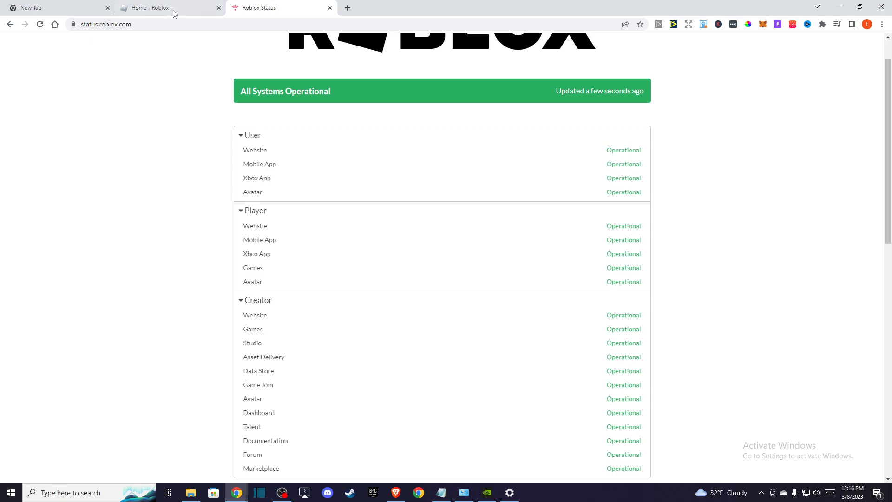
Switch to the signed-in Roblox Home page showing the Continue and Survival lists.
left_click(158, 7)
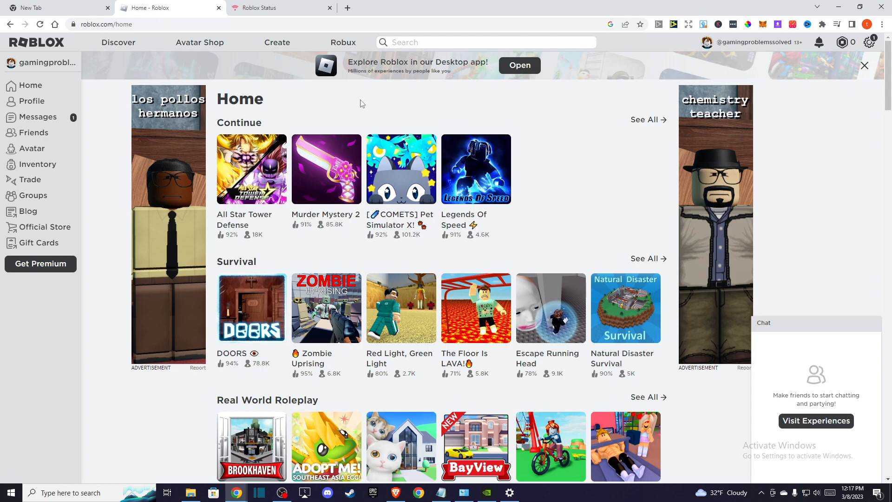
mouse_move(435, 80)
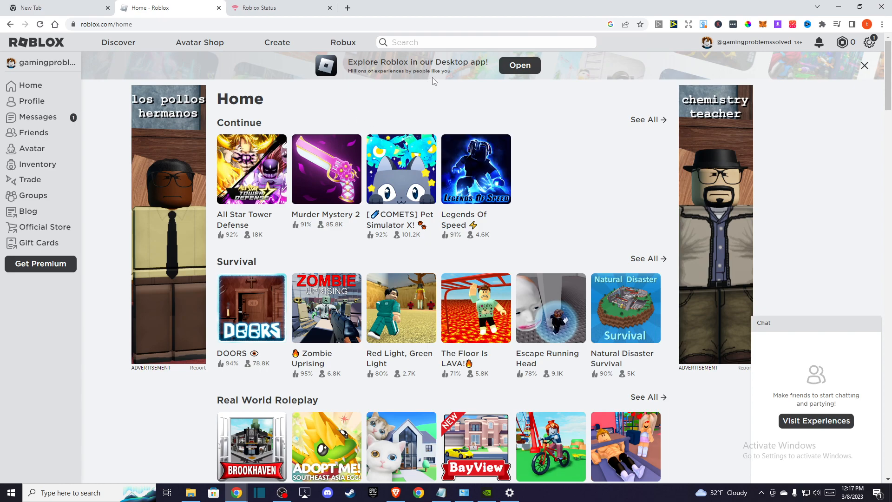
mouse_move(676, 24)
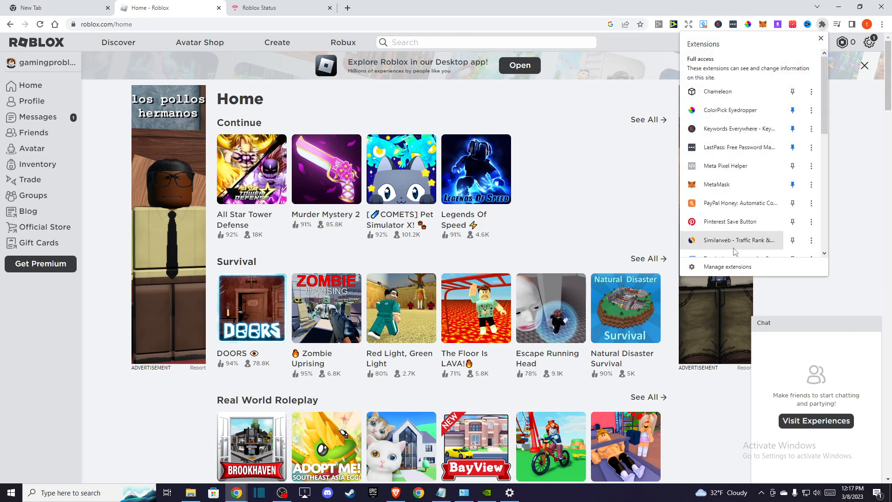
Review the chrome://extensions list of installed, enabled extensions.
left_click(727, 266)
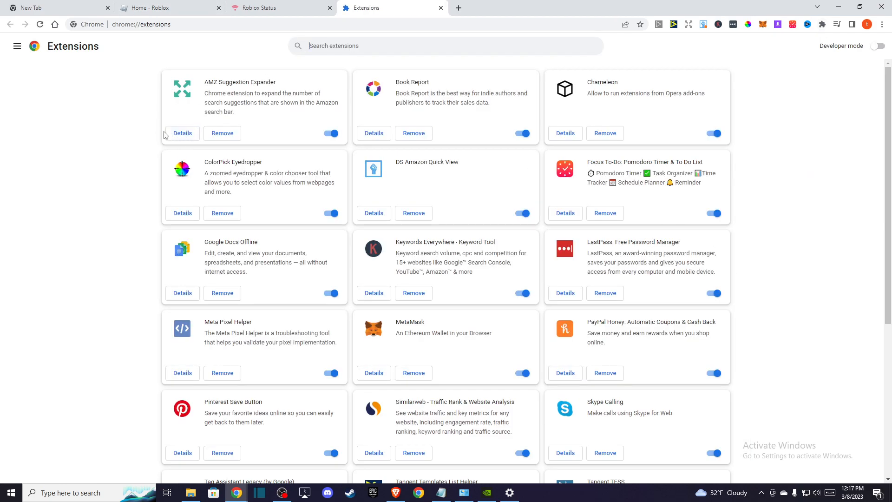
mouse_move(616, 162)
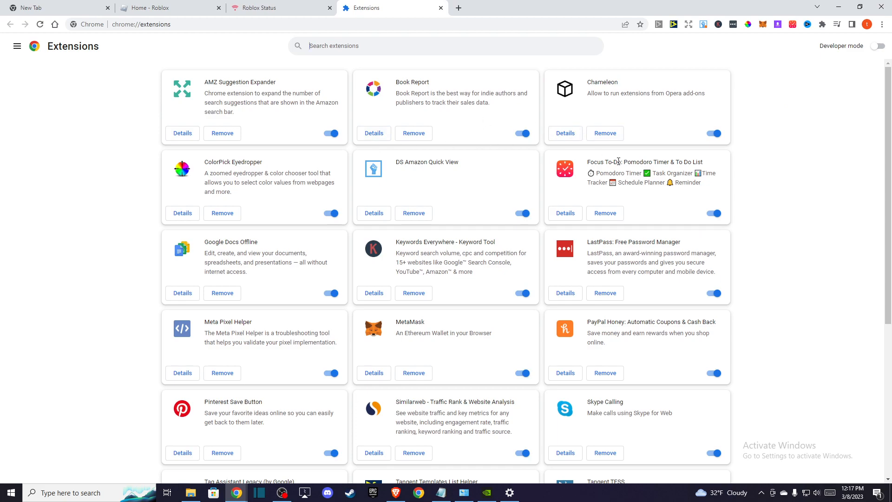
scroll("down", 3)
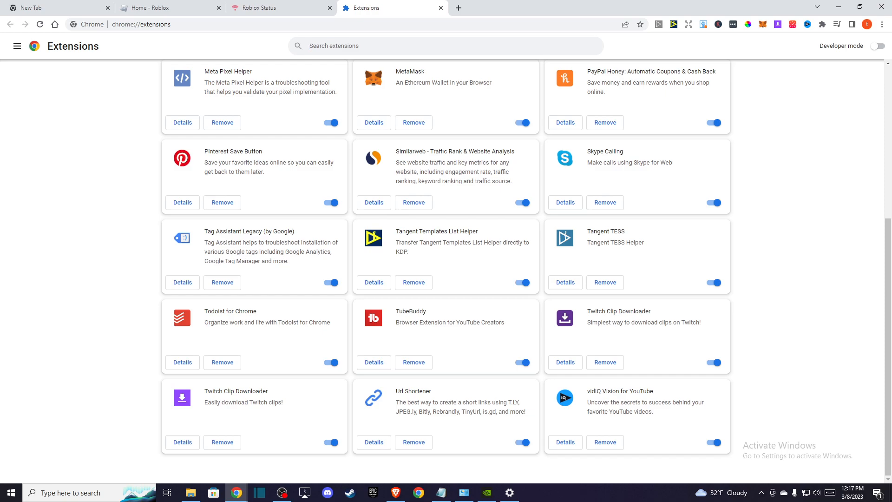
mouse_move(60, 492)
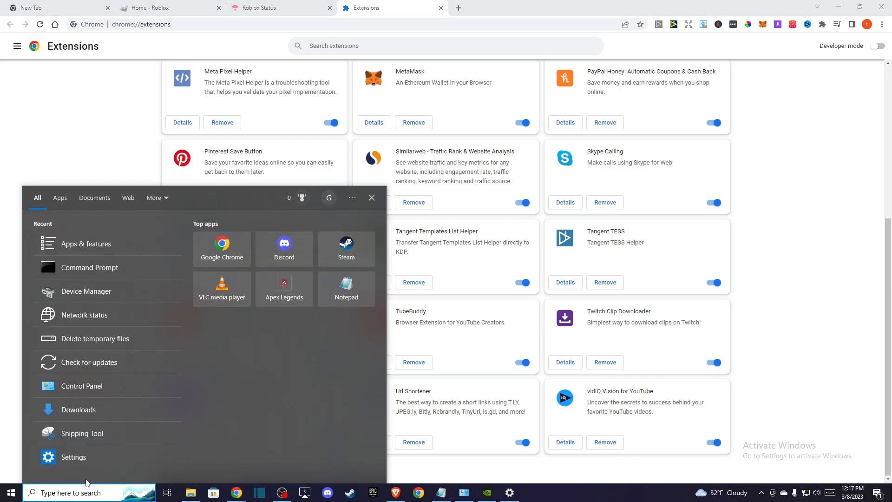
mouse_move(86, 294)
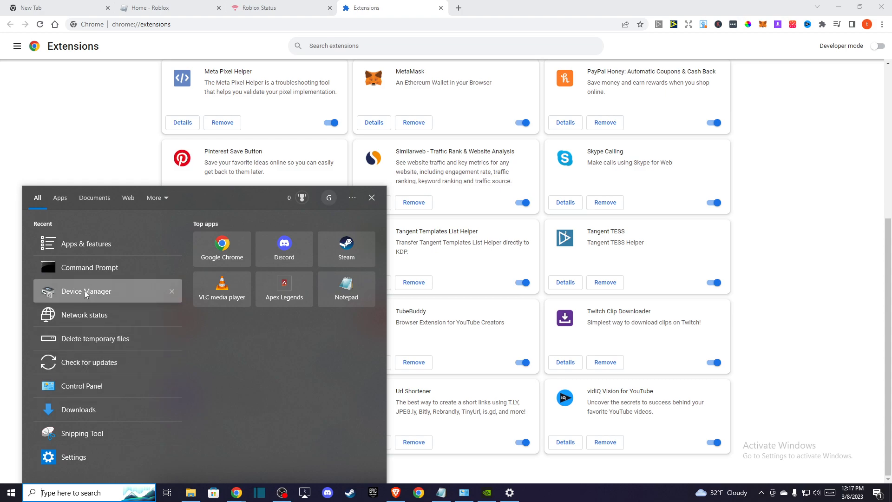
Start Device Manager and locate the Realtek Gaming 2.5GbE controller under Network adapters.
left_click(86, 291)
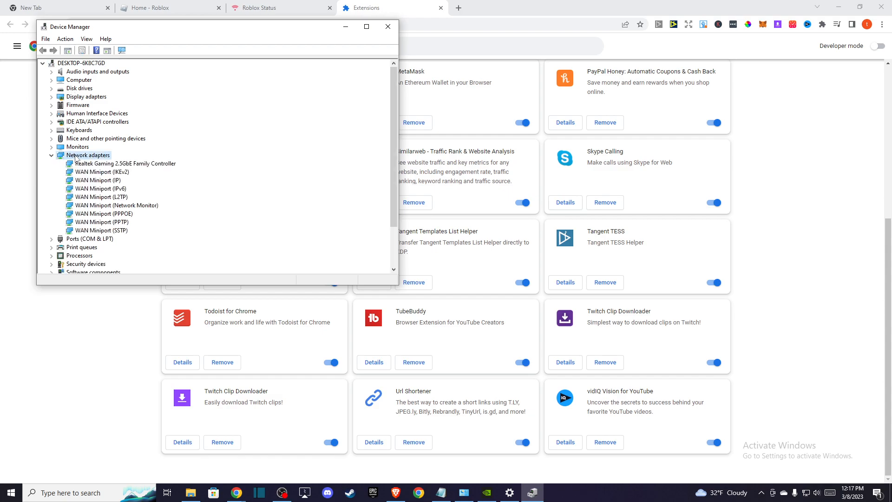
scroll("down", 3)
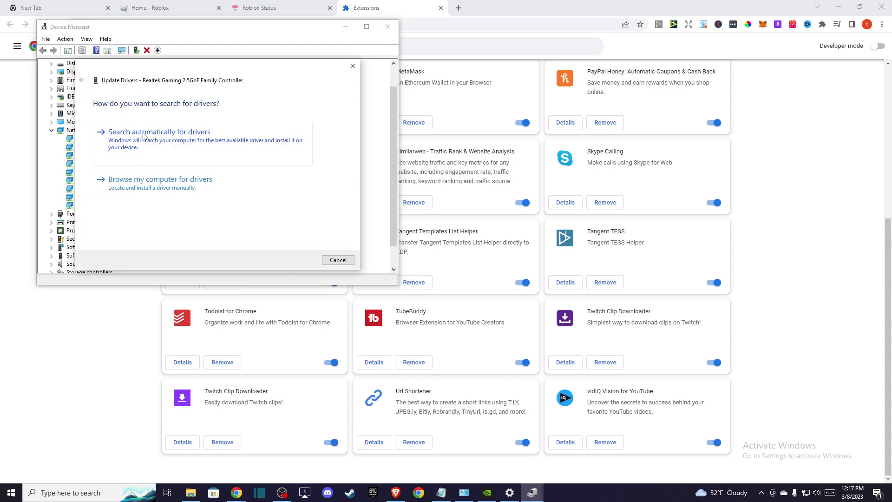
mouse_move(158, 148)
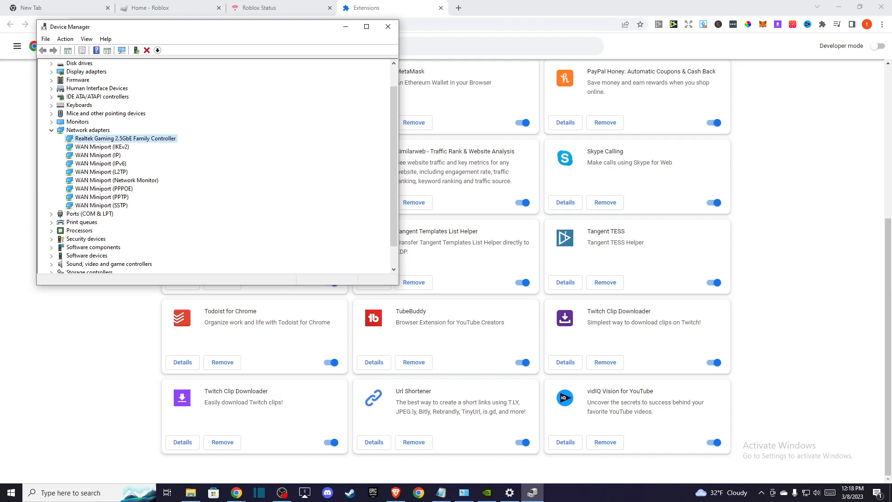
mouse_move(81, 476)
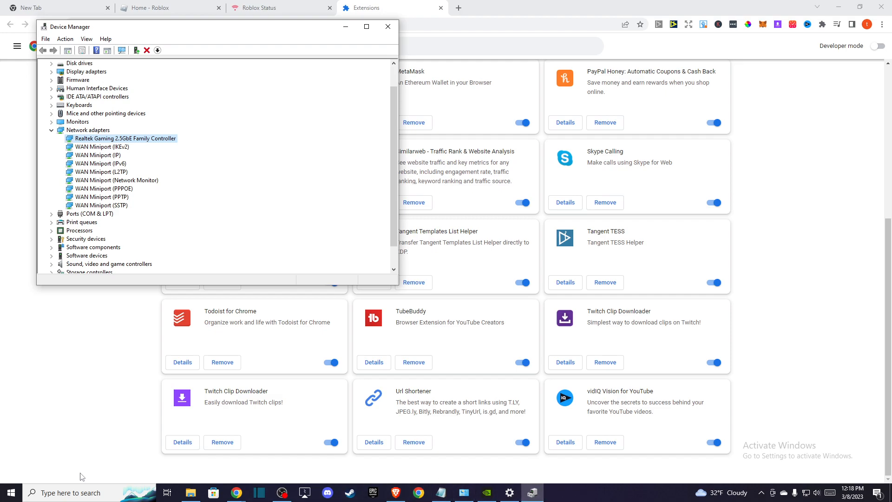
Run ipconfig /flushdns in Command Prompt to flush the DNS resolver cache, then return to Chrome.
left_click(11, 493)
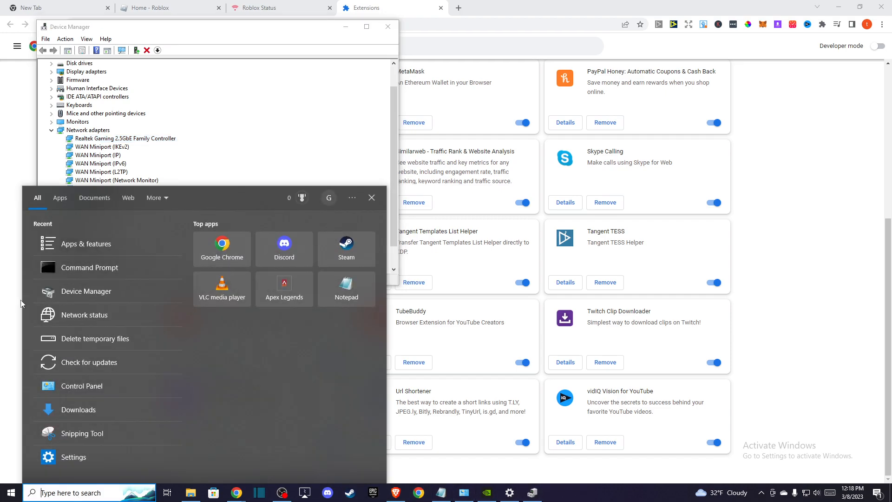
left_click(89, 267)
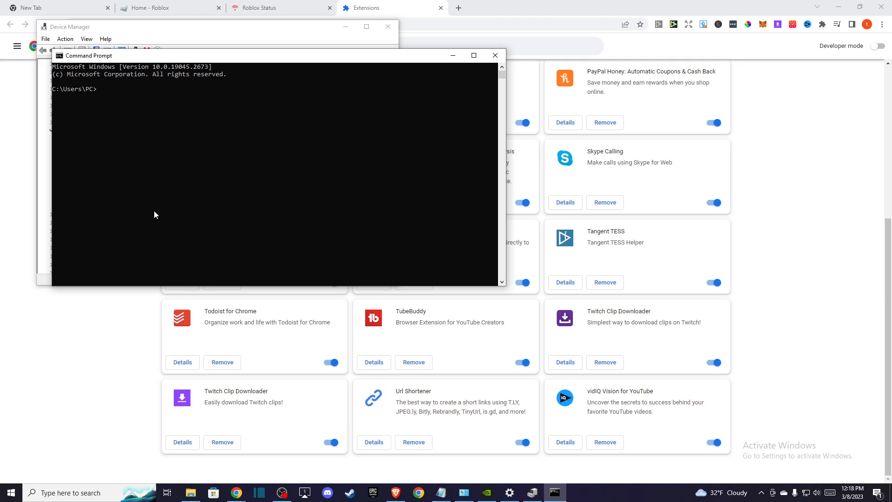
type("IP[")
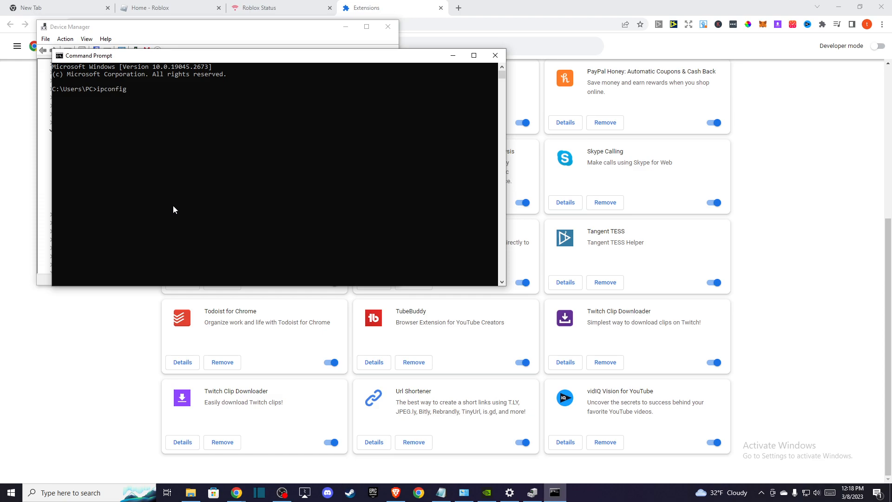
type("/flush")
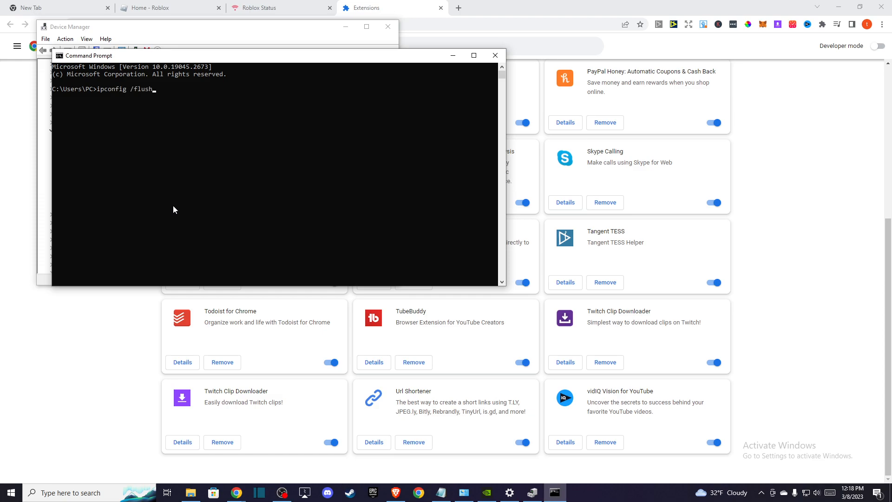
key("Enter")
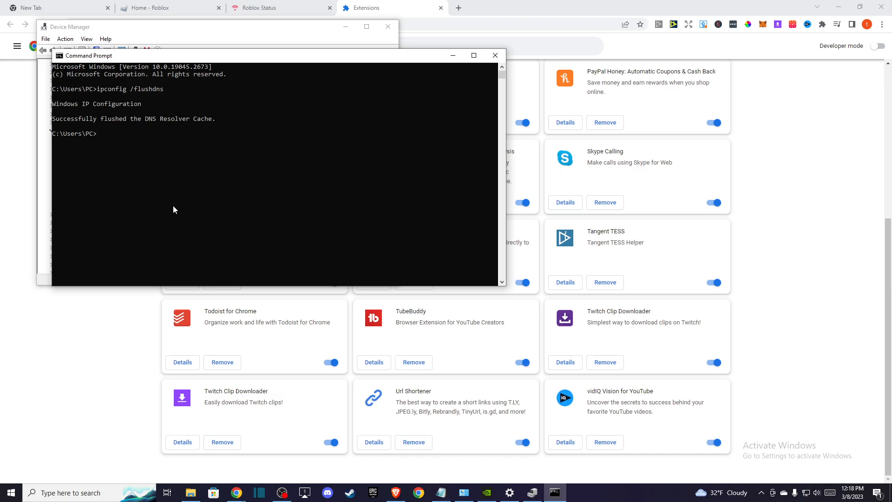
mouse_move(162, 171)
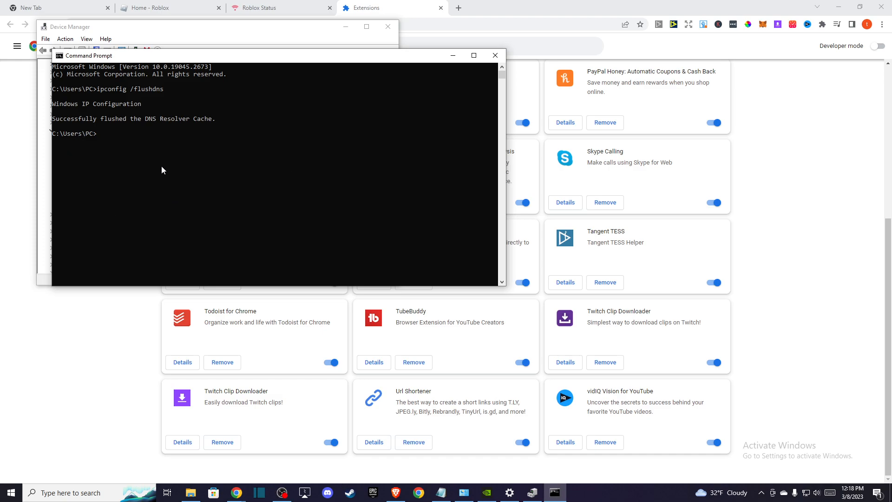
left_click(495, 55)
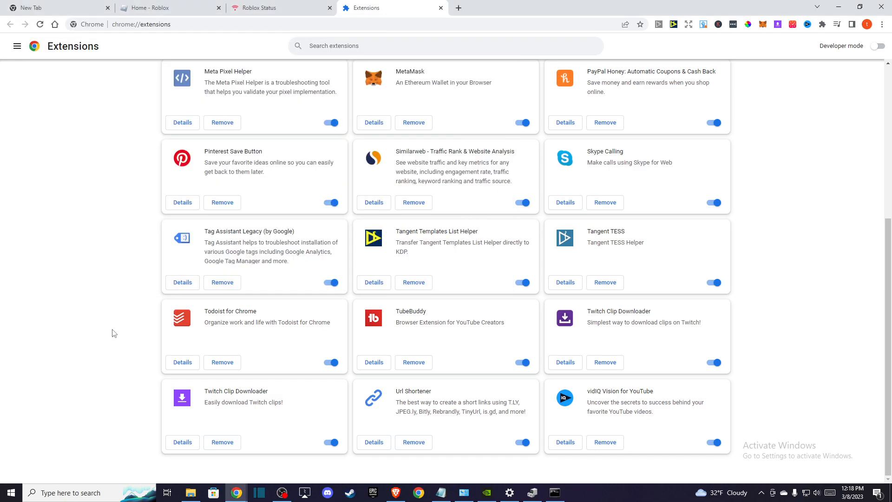
In Control Panel's Programs and Features, bring up Uninstall for Roblox Player for PC.
left_click(11, 492)
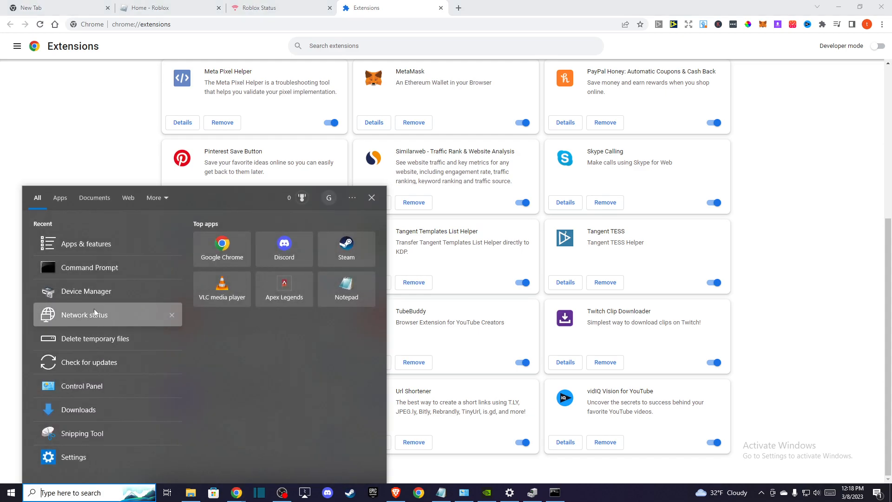
mouse_move(91, 292)
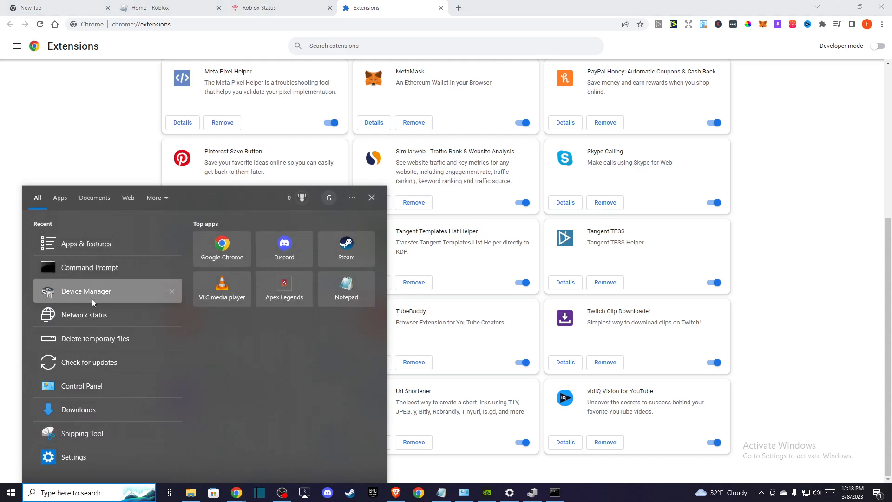
mouse_move(46, 217)
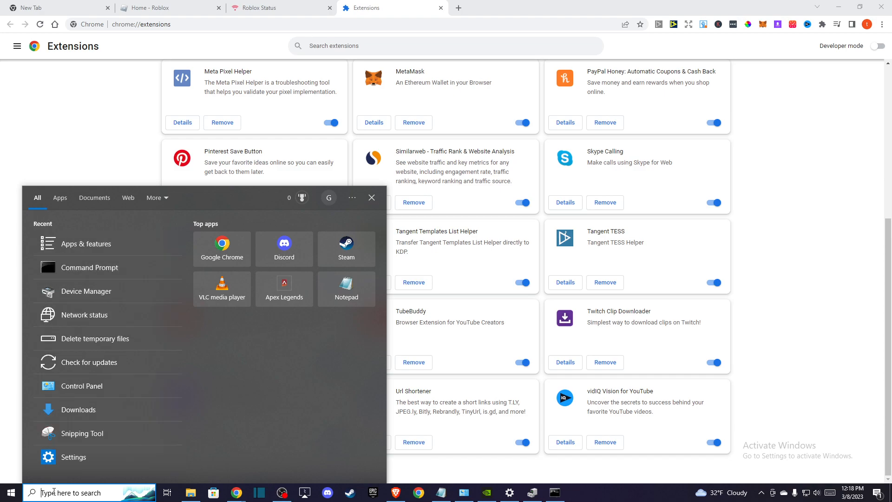
left_click(82, 386)
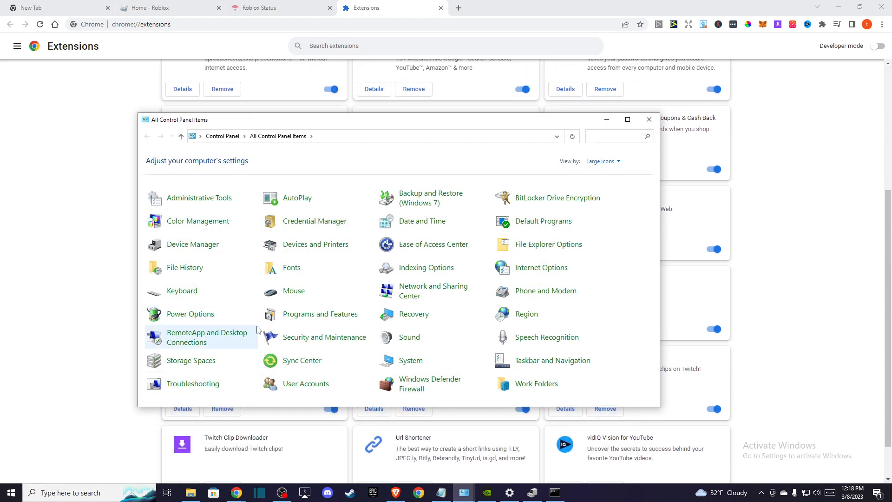
left_click(319, 314)
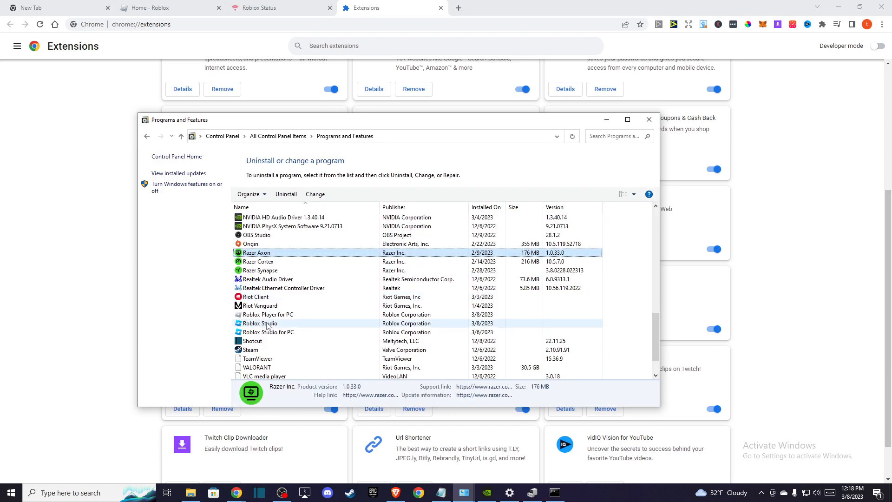
right_click(266, 314)
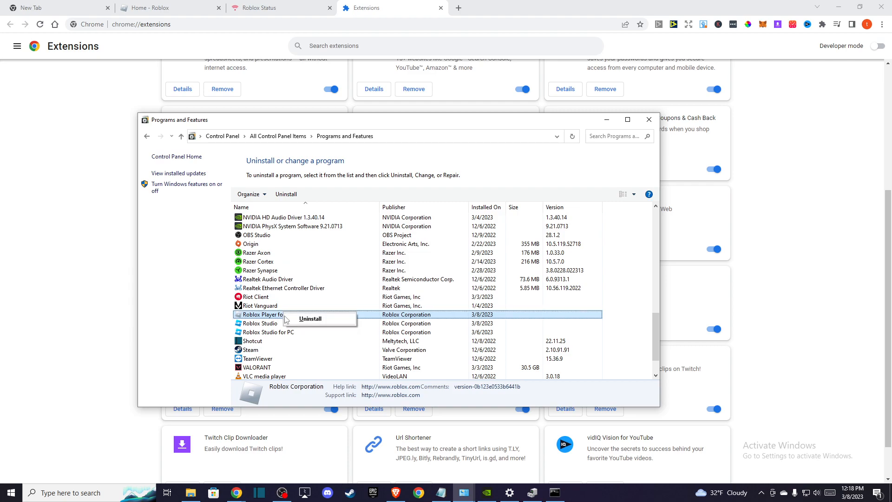
mouse_move(66, 240)
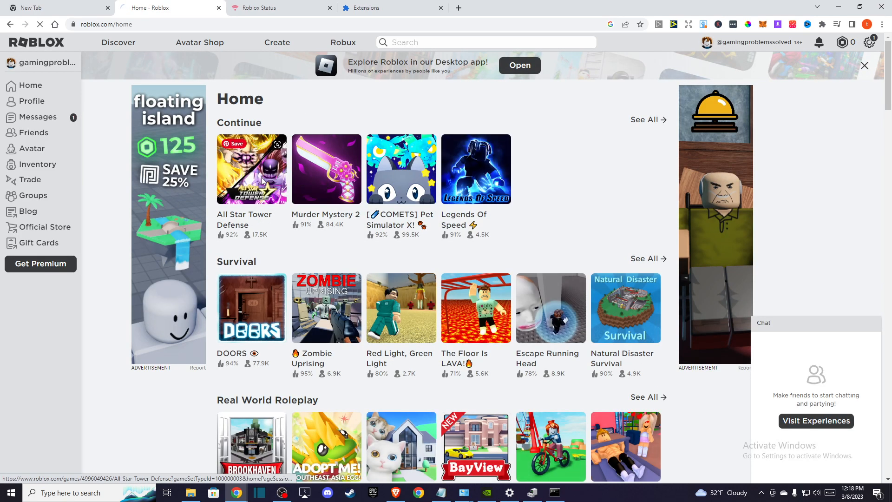
Go to the All Star Tower Defense experience page from the Continue list.
left_click(250, 169)
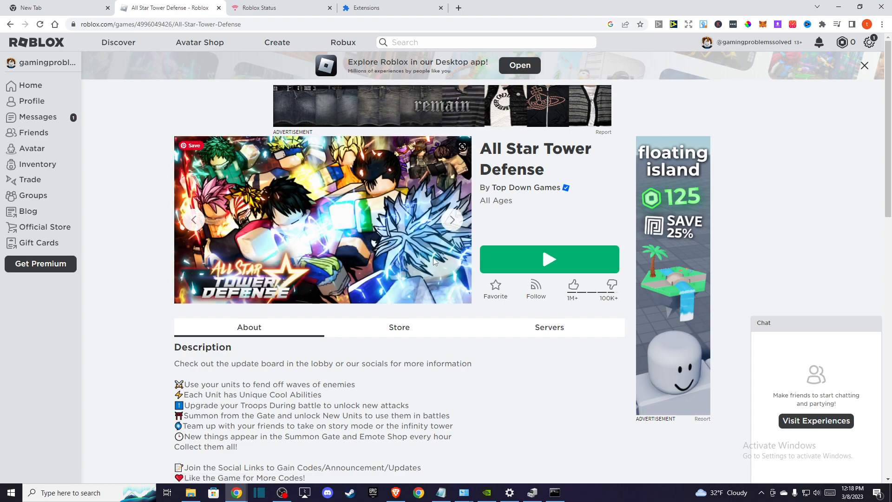
mouse_move(437, 188)
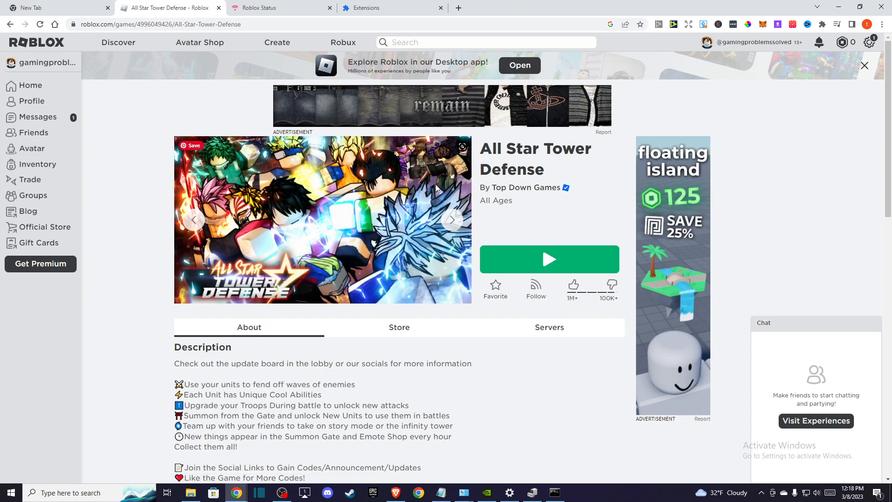